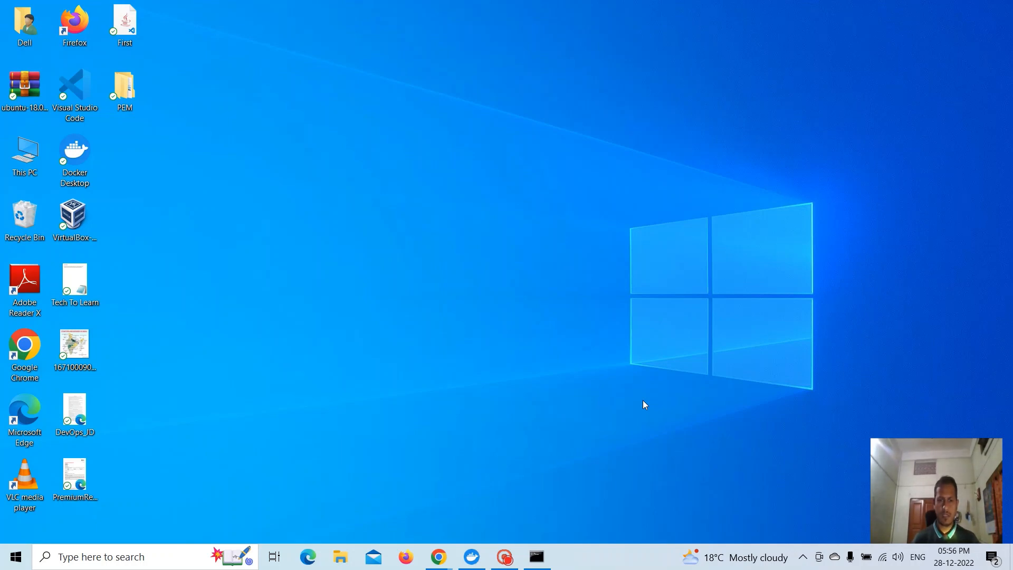
- Launch Chrome, search 'helm releases' and open the GitHub helm/helm Releases page maximized
{"action": "left_click", "coordinate": [470, 556]}
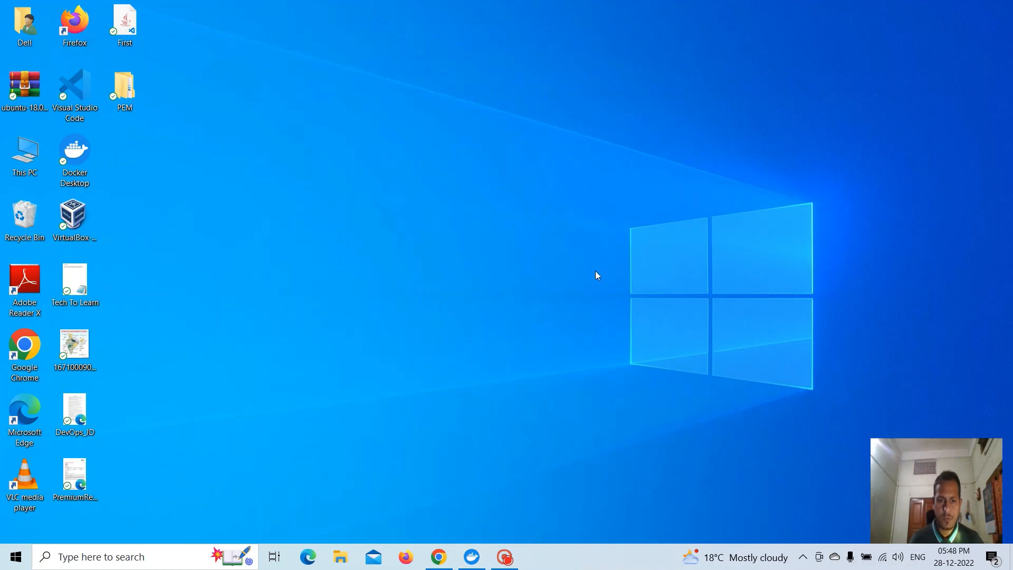
{"action": "mouse_move", "coordinate": [539, 299]}
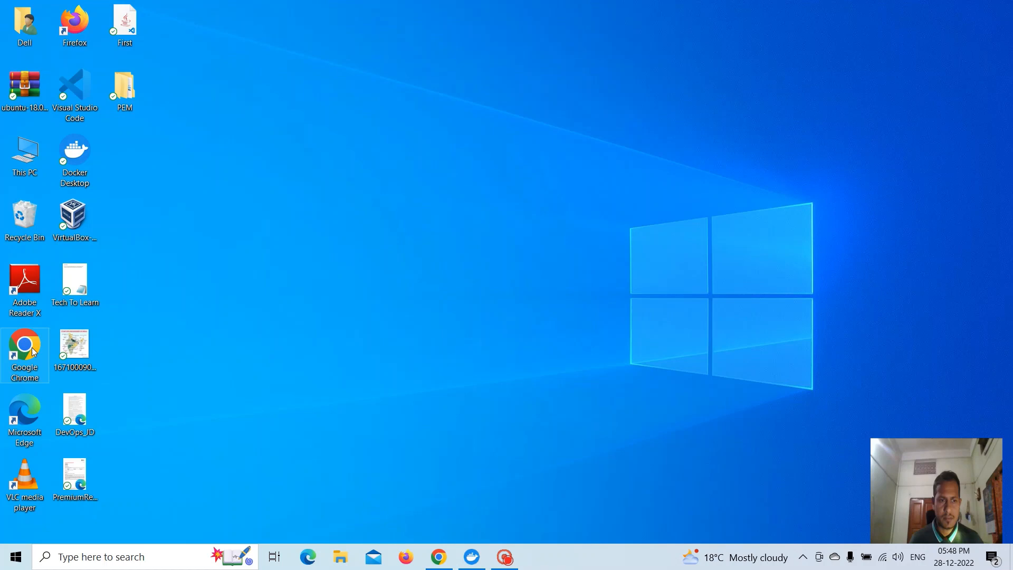
{"action": "double_click", "coordinate": [24, 344]}
{"action": "type", "text": "helm release"}
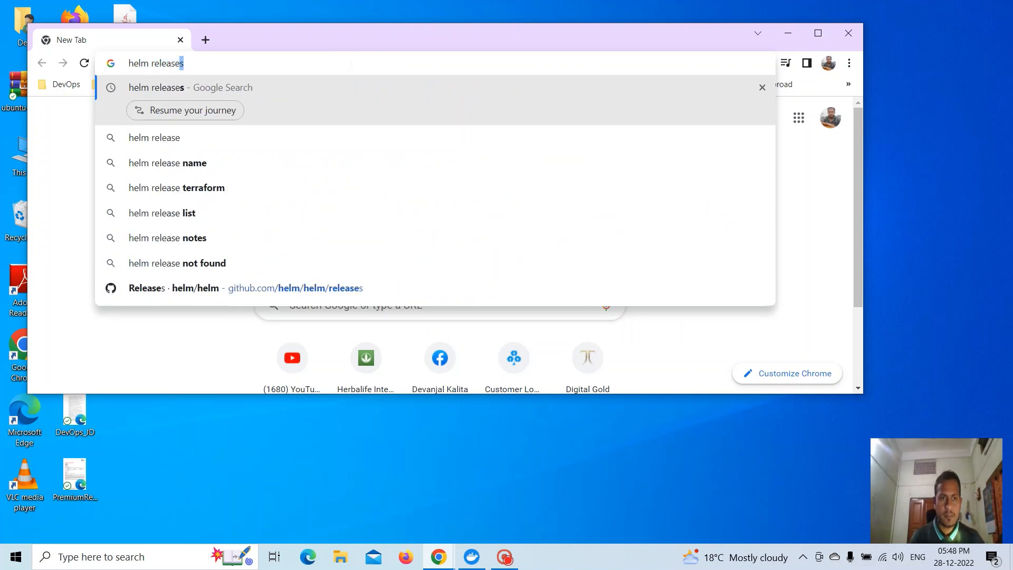
{"action": "key", "text": "Return"}
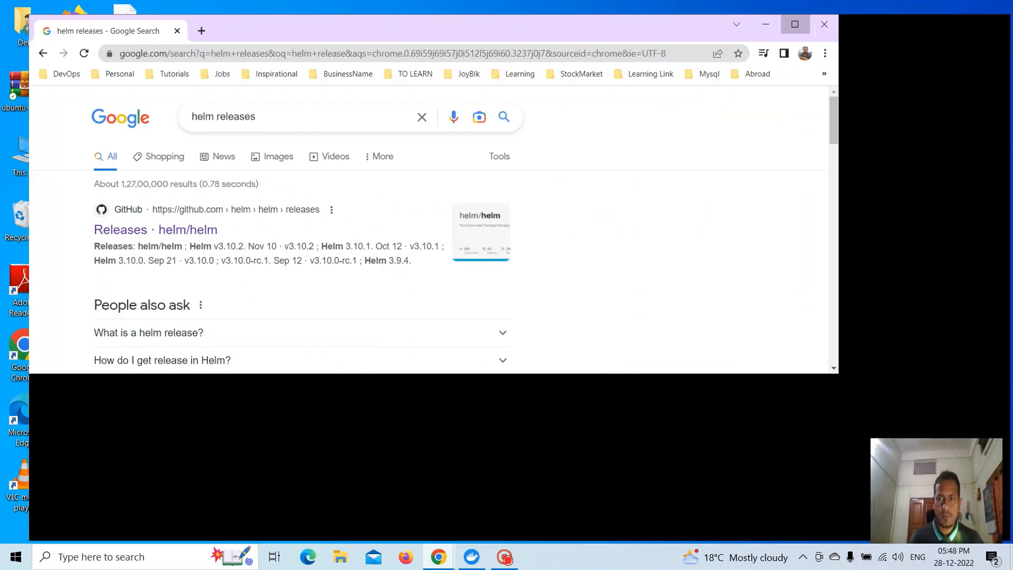
{"action": "left_click", "coordinate": [794, 24]}
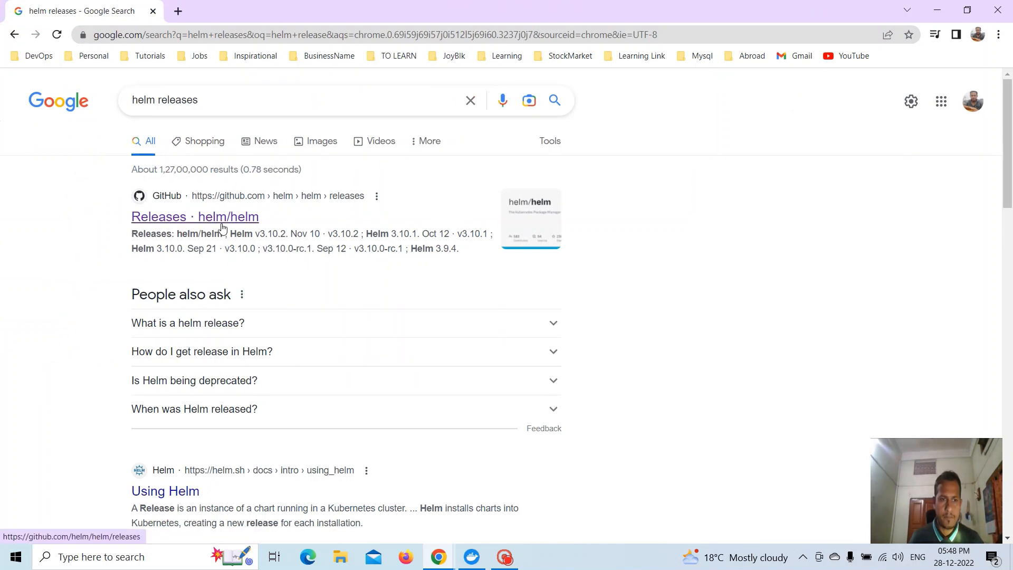
{"action": "left_click", "coordinate": [194, 216]}
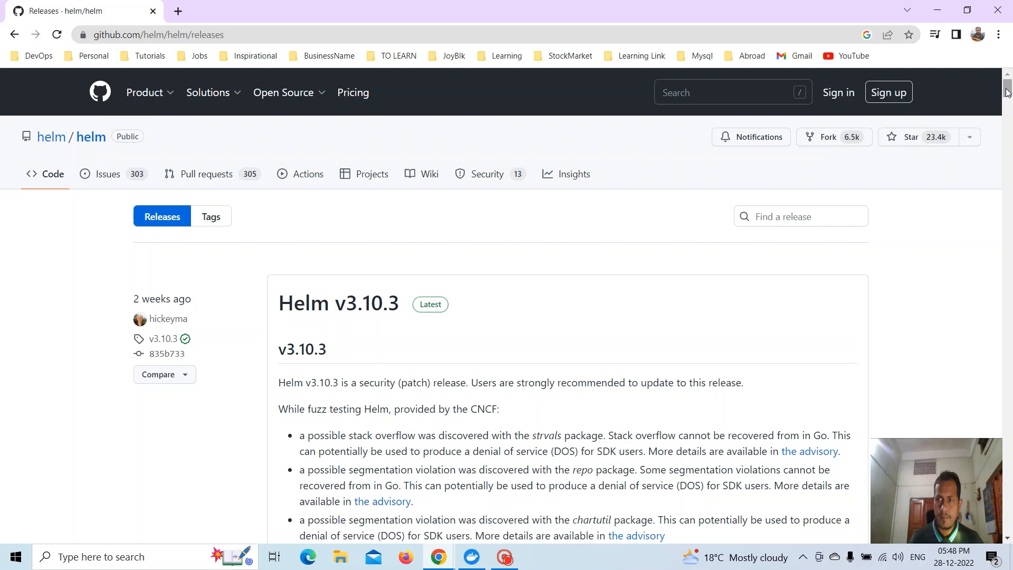
- Download the Helm v3.10.3 Windows amd64 zip to Downloads and show it in its folder
{"action": "scroll", "scroll_direction": "down", "scroll_amount": 3}
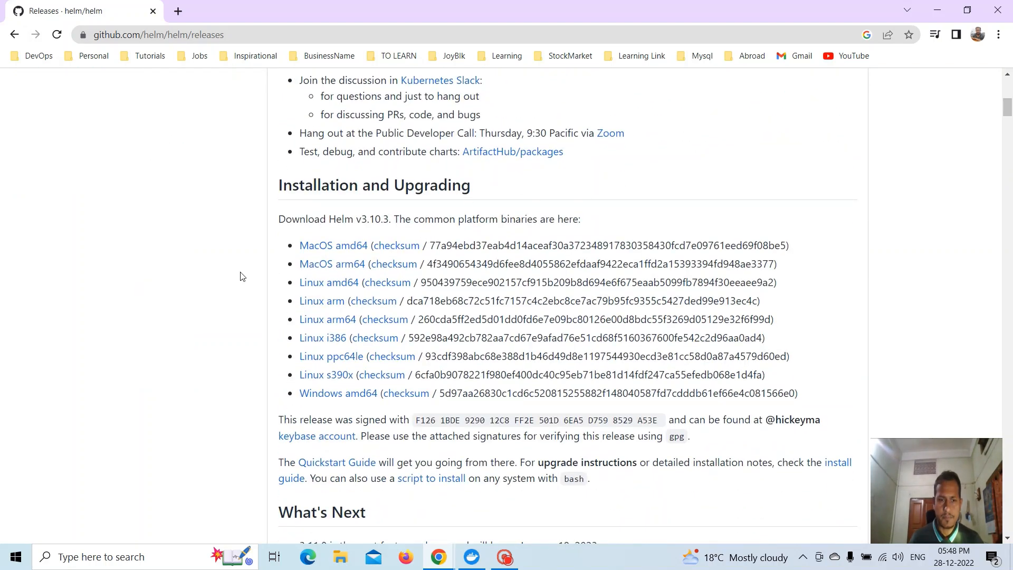
{"action": "mouse_move", "coordinate": [321, 393]}
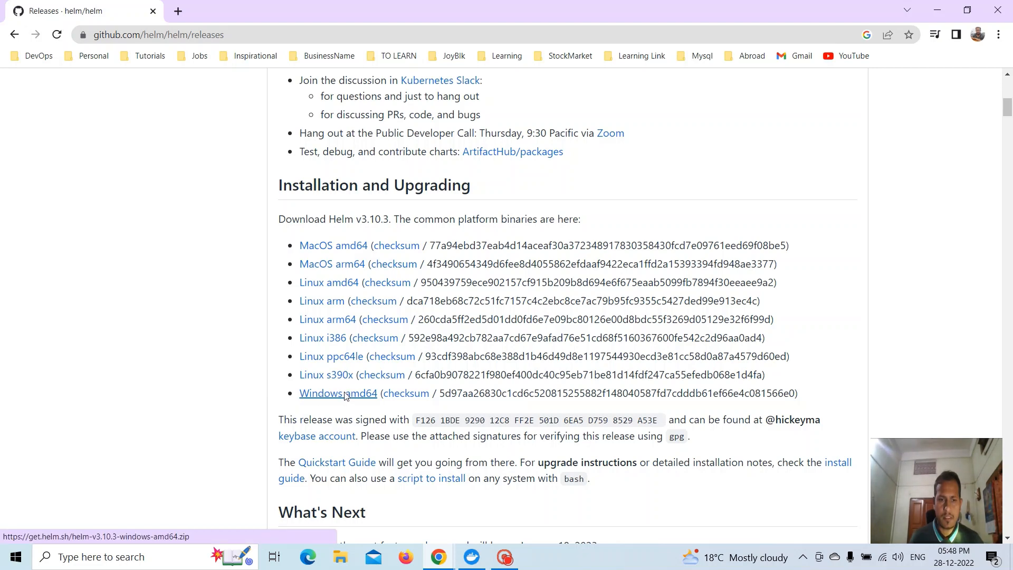
{"action": "left_click", "coordinate": [338, 392]}
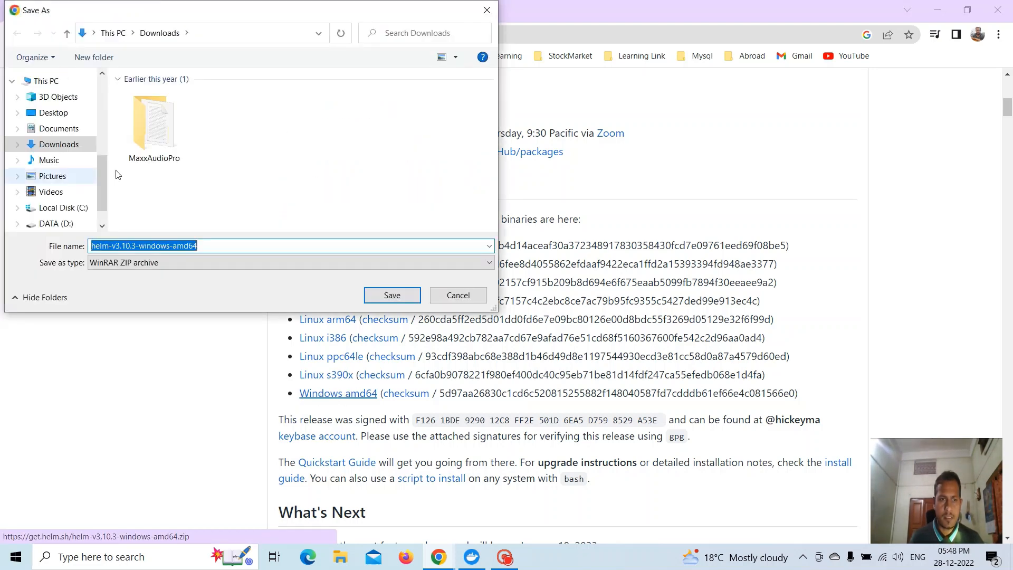
{"action": "mouse_move", "coordinate": [415, 310]}
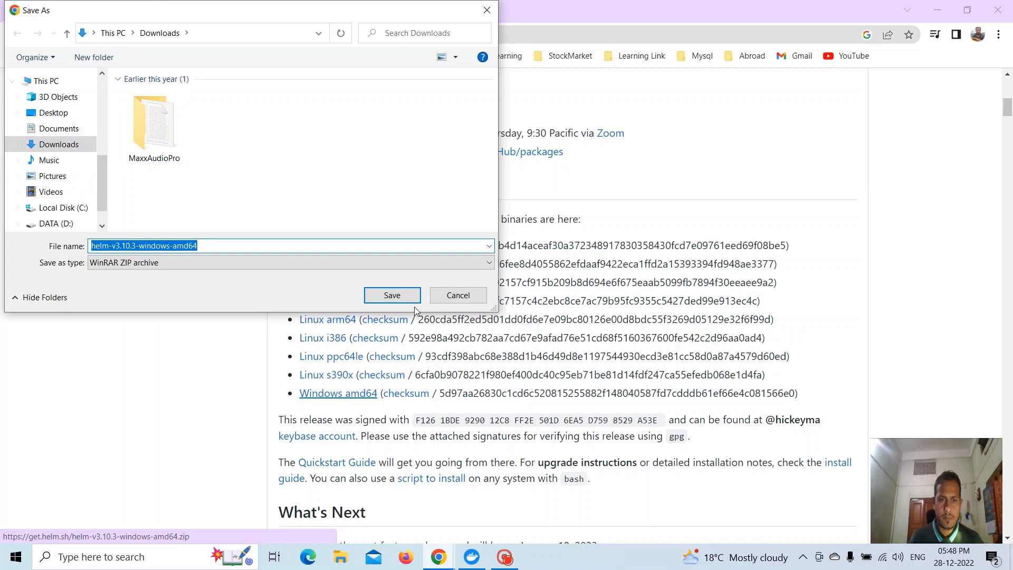
{"action": "left_click", "coordinate": [392, 294]}
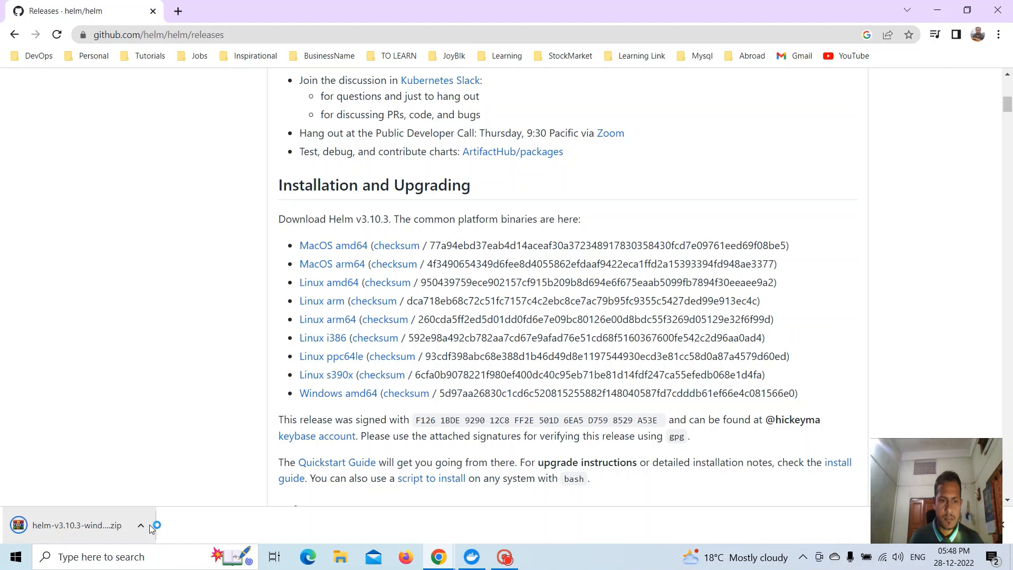
{"action": "left_click", "coordinate": [140, 525]}
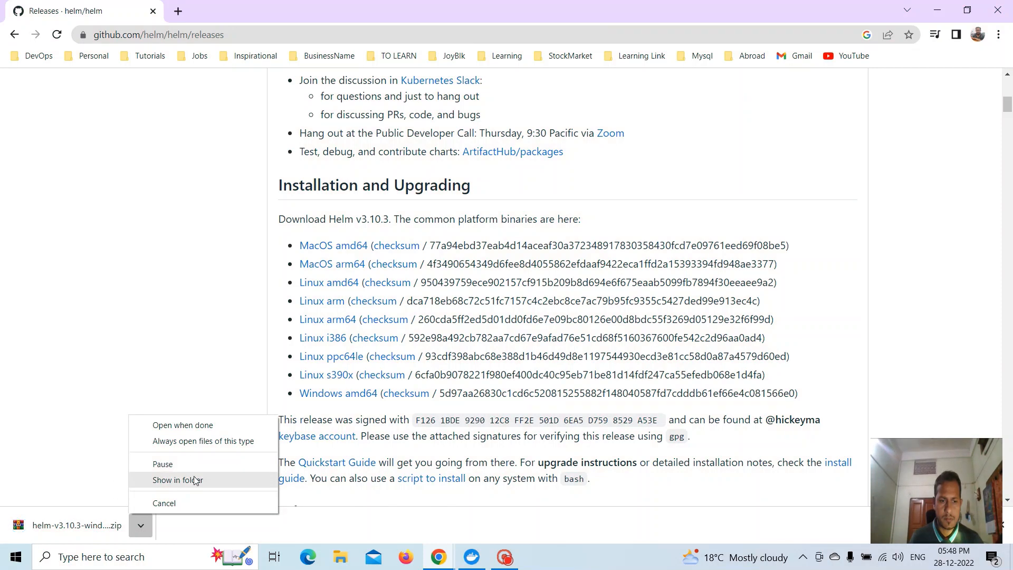
{"action": "left_click", "coordinate": [177, 479]}
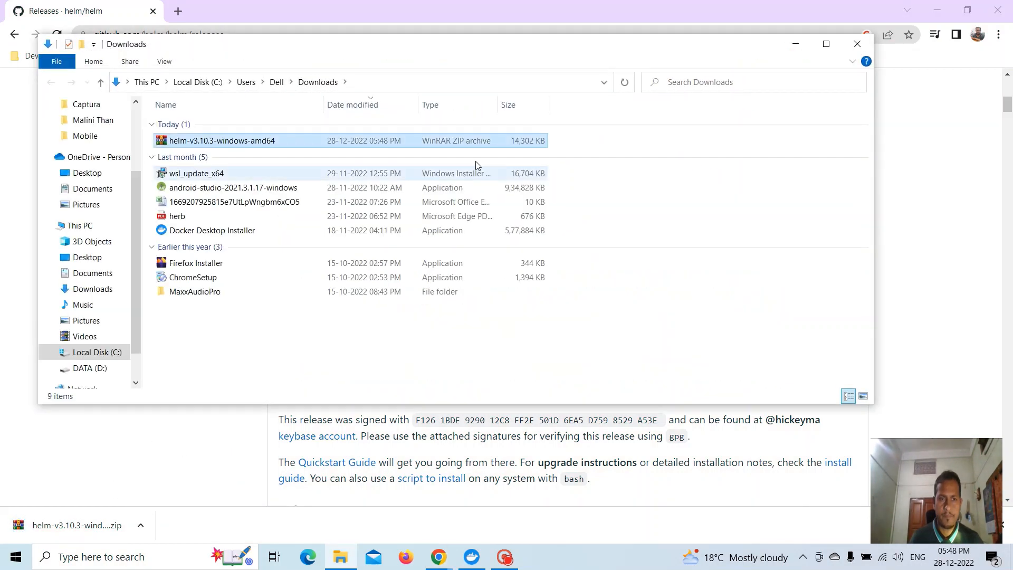
- Extract the helm-v3.10.3-windows-amd64 zip into the Downloads folder
{"action": "left_click", "coordinate": [825, 45]}
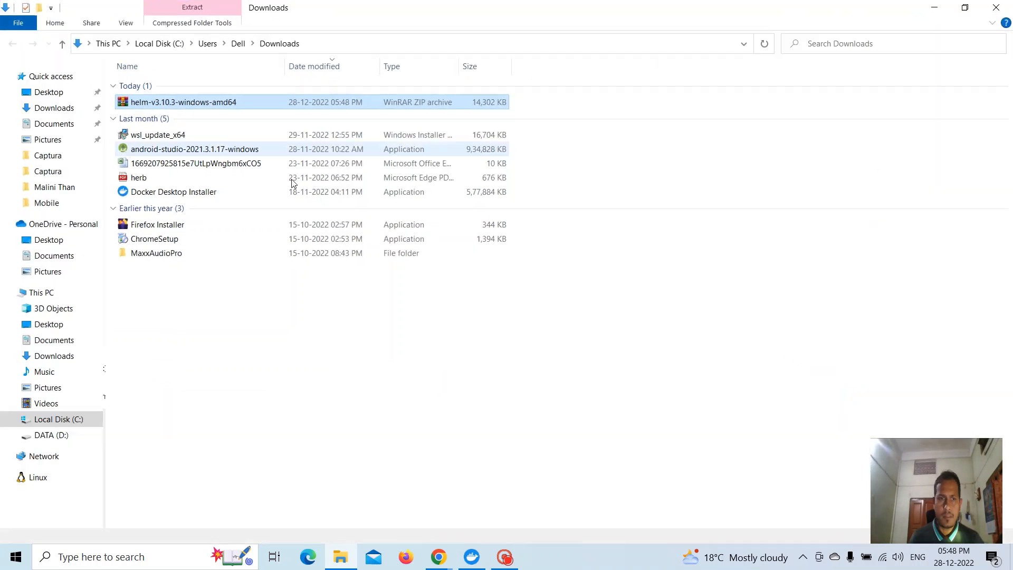
{"action": "left_click", "coordinate": [183, 101]}
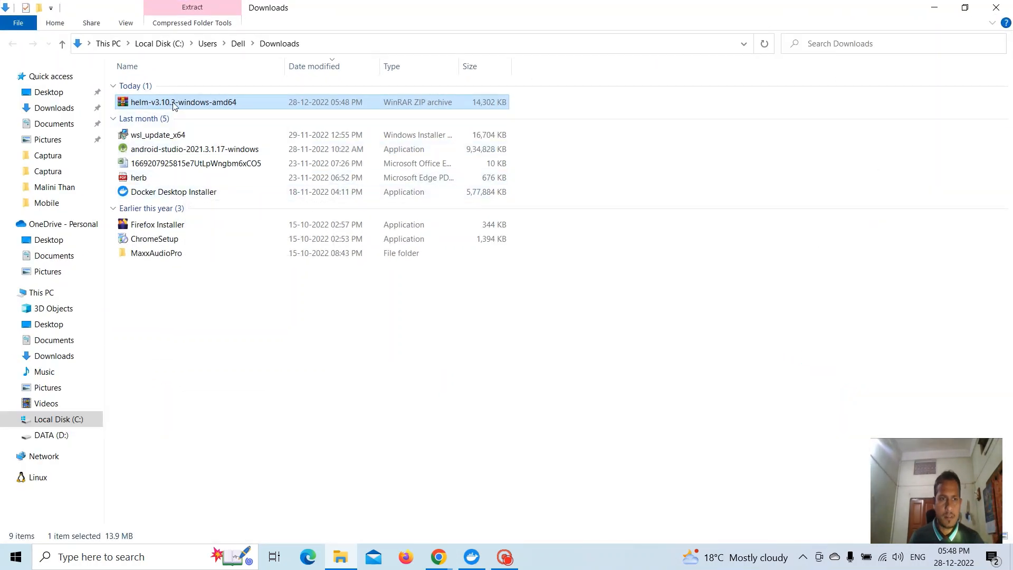
{"action": "right_click", "coordinate": [184, 102]}
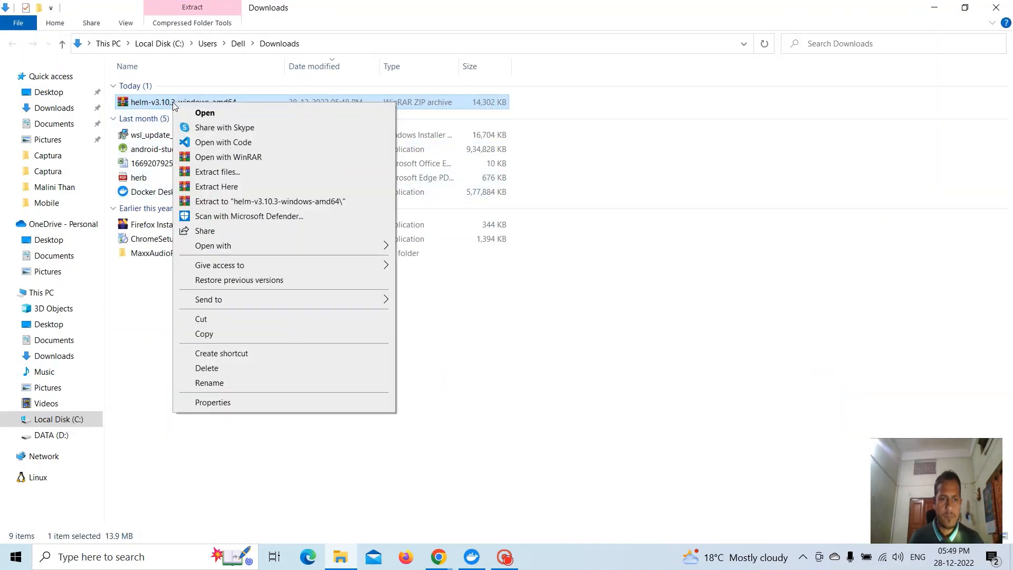
{"action": "mouse_move", "coordinate": [215, 187]}
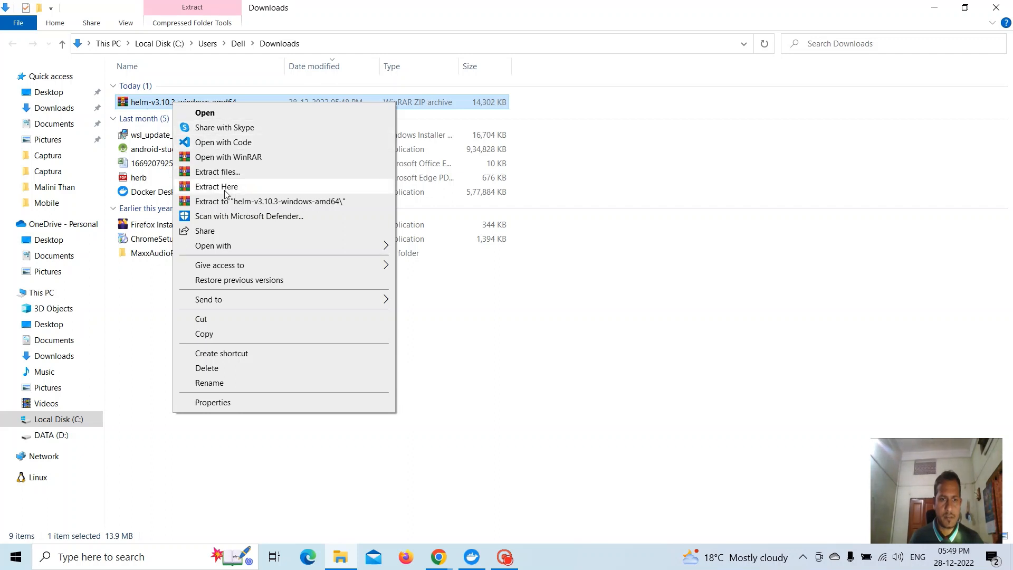
{"action": "left_click", "coordinate": [215, 185]}
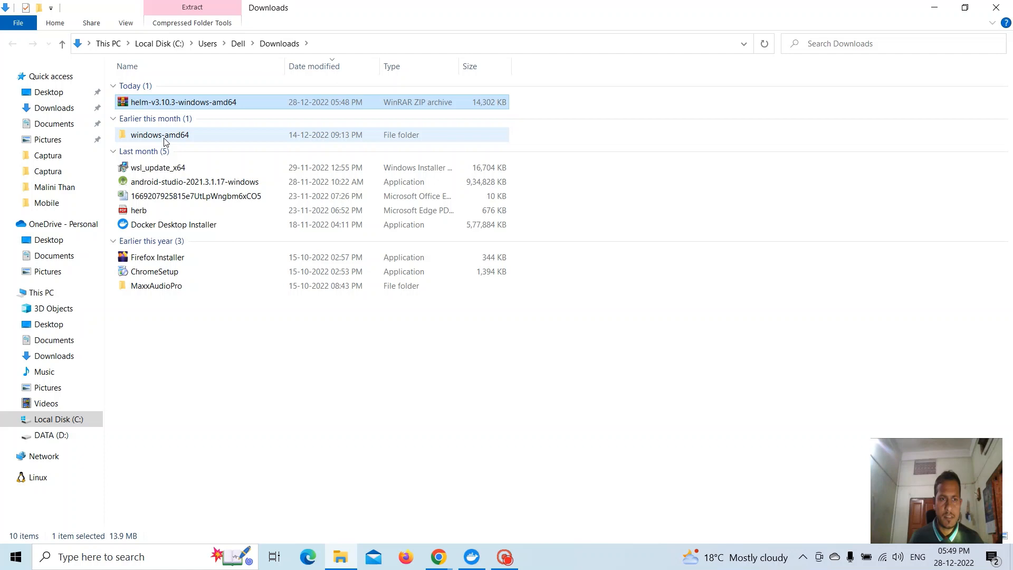
{"action": "mouse_move", "coordinate": [160, 134]}
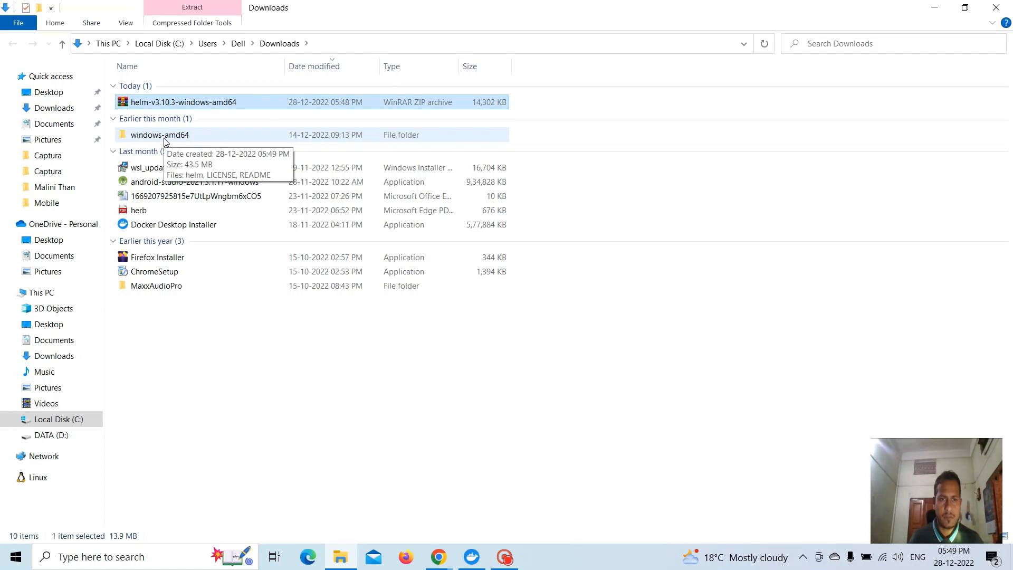
- Open the extracted windows-amd64 folder and select its full path in the address bar
{"action": "double_click", "coordinate": [159, 134]}
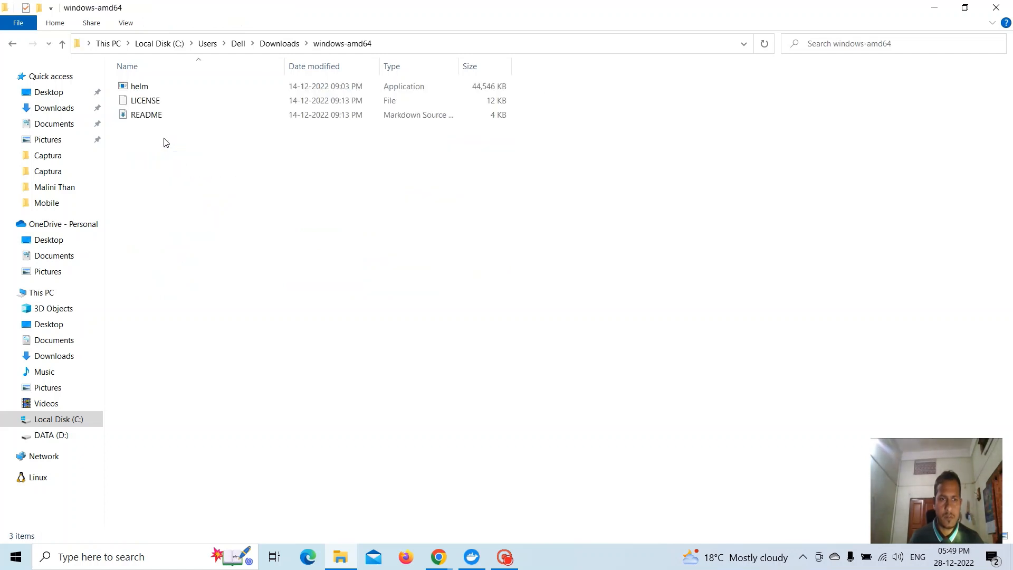
{"action": "left_click", "coordinate": [140, 85]}
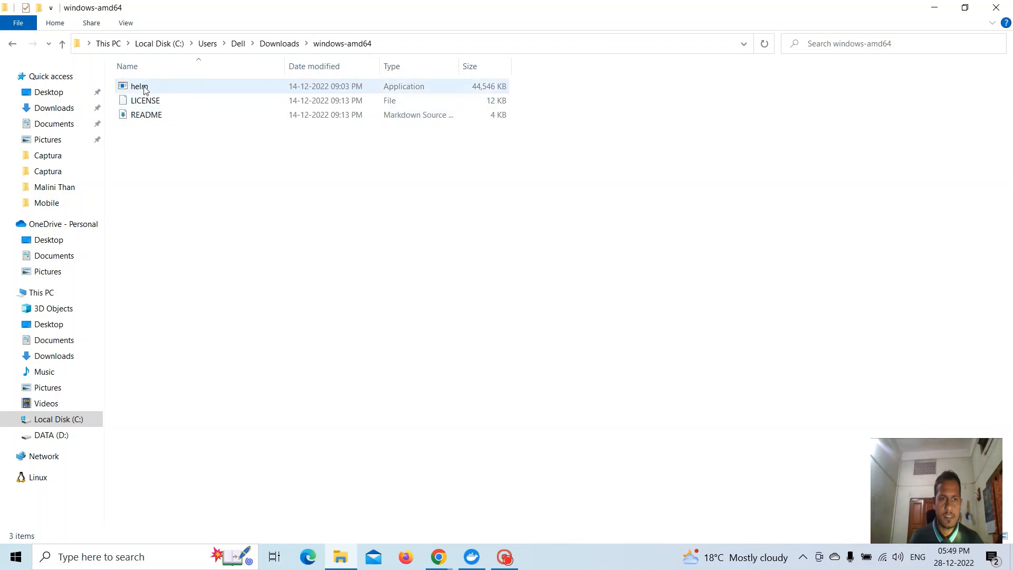
{"action": "left_click", "coordinate": [145, 114]}
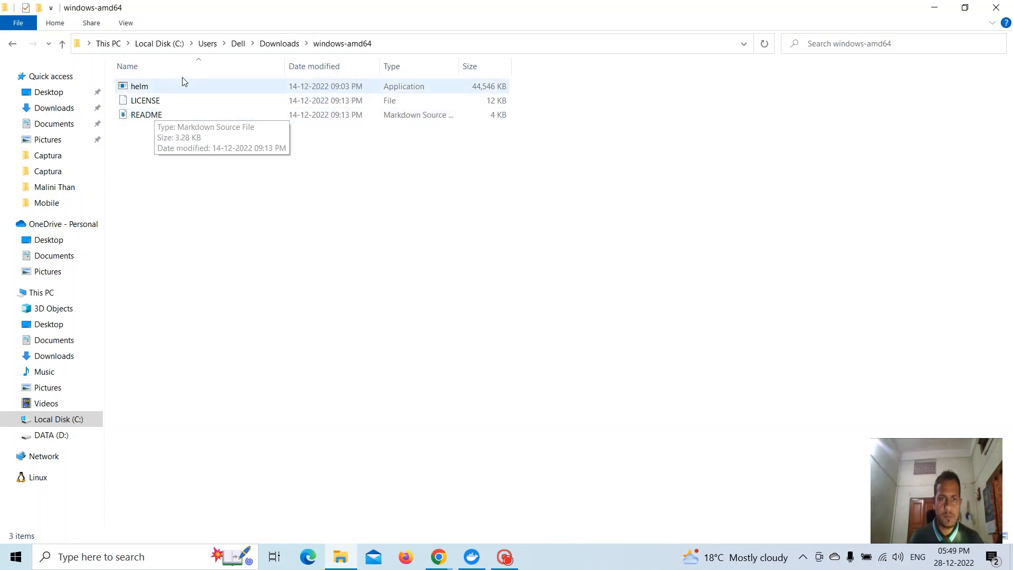
{"action": "left_click", "coordinate": [388, 44]}
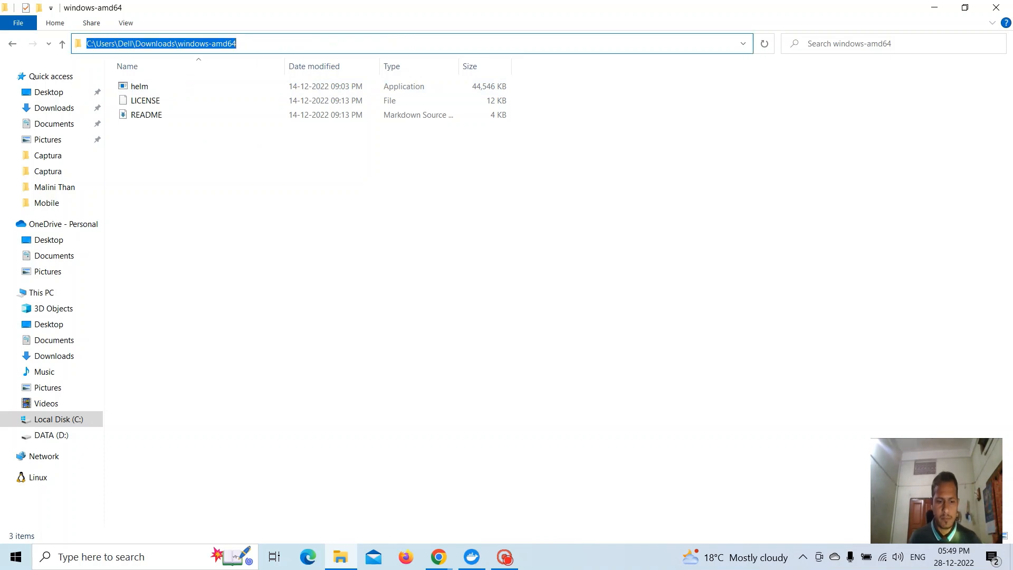
{"action": "mouse_move", "coordinate": [276, 96]}
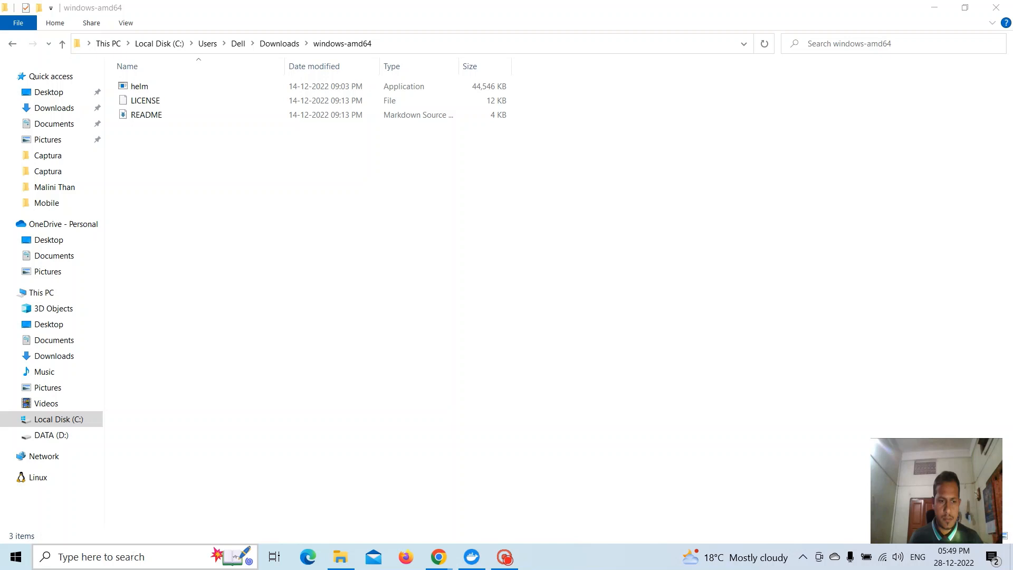
- Search the Start menu for 'path' to reach the system environment variables settings
{"action": "type", "text": "pat"}
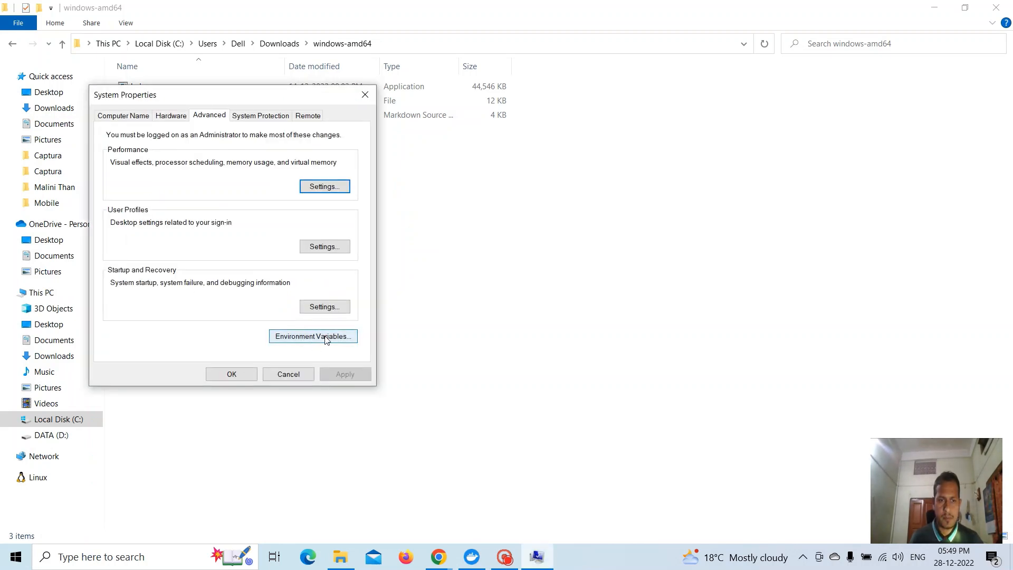
- Add C:\Users\Dell\Downloads\windows-amd64 to the system Path variable and confirm all dialogs
{"action": "left_click", "coordinate": [312, 336]}
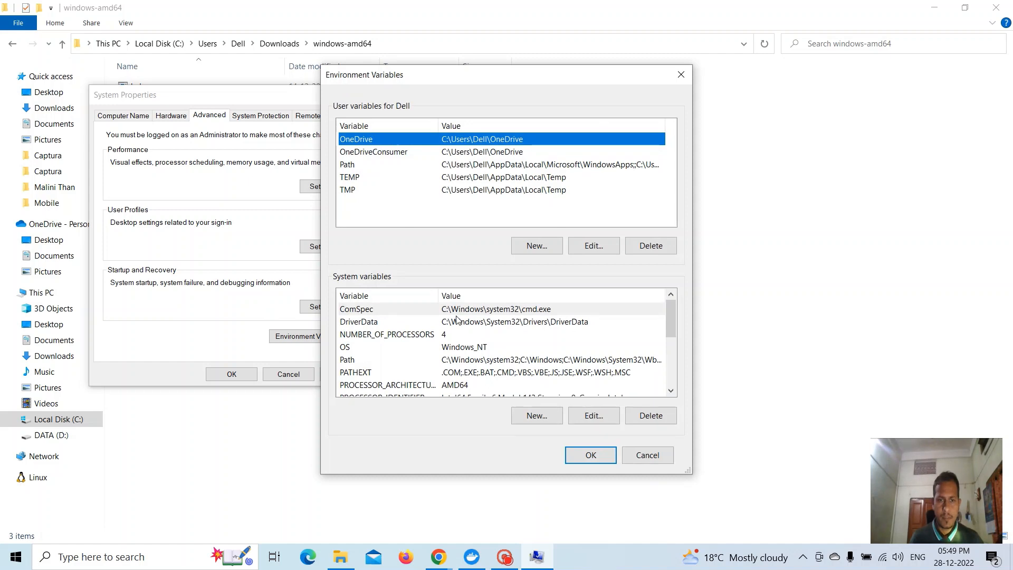
{"action": "left_click", "coordinate": [593, 416]}
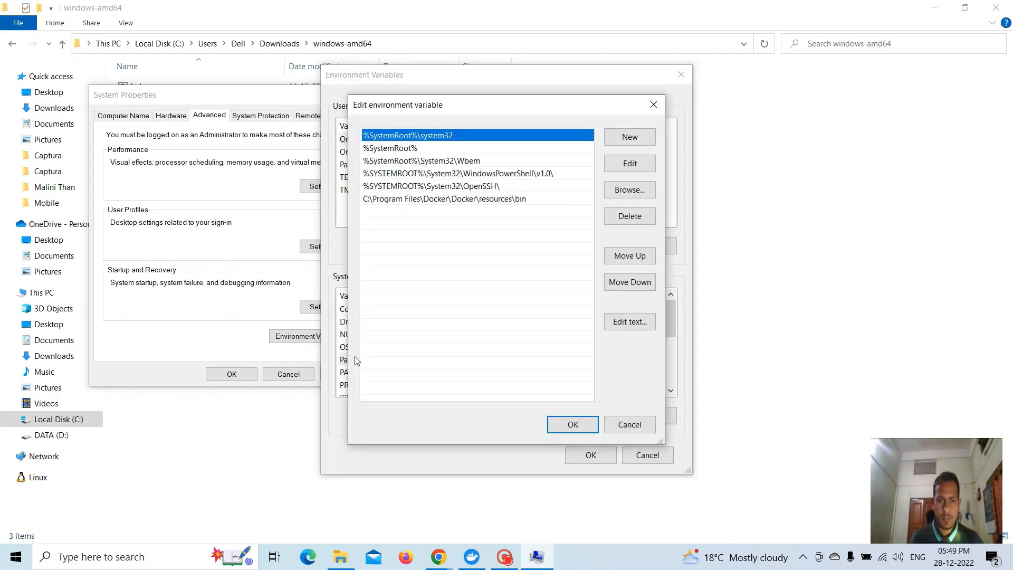
{"action": "left_click", "coordinate": [628, 137]}
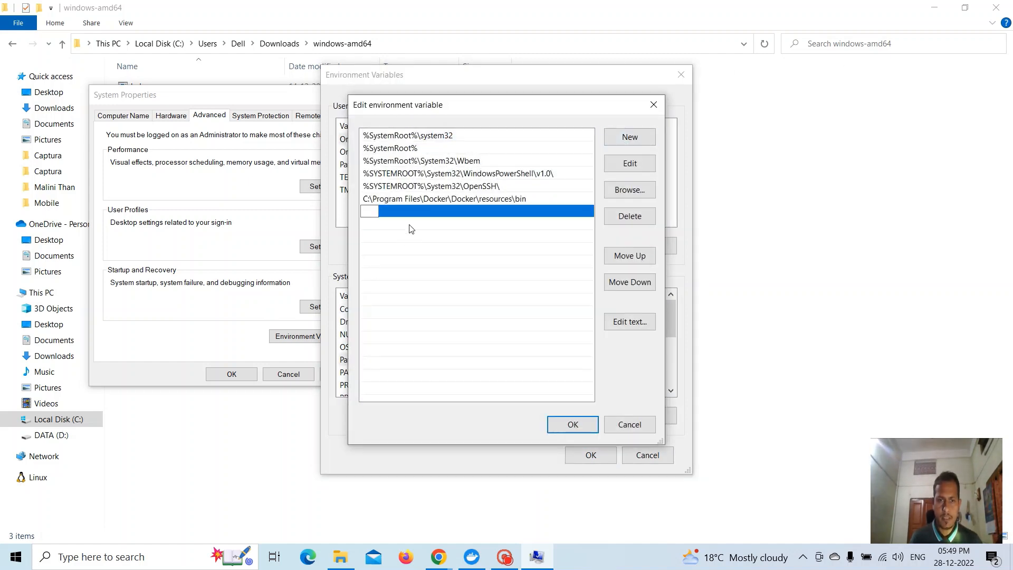
{"action": "type", "text": "C:\\Users\\Dell\\Downloads\\windows-amd64"}
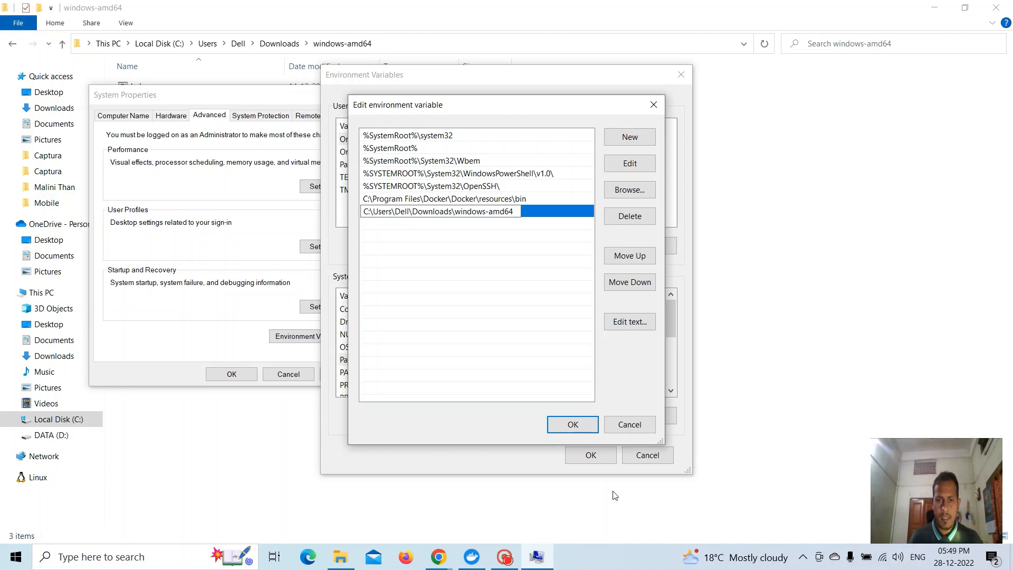
{"action": "left_click", "coordinate": [572, 425]}
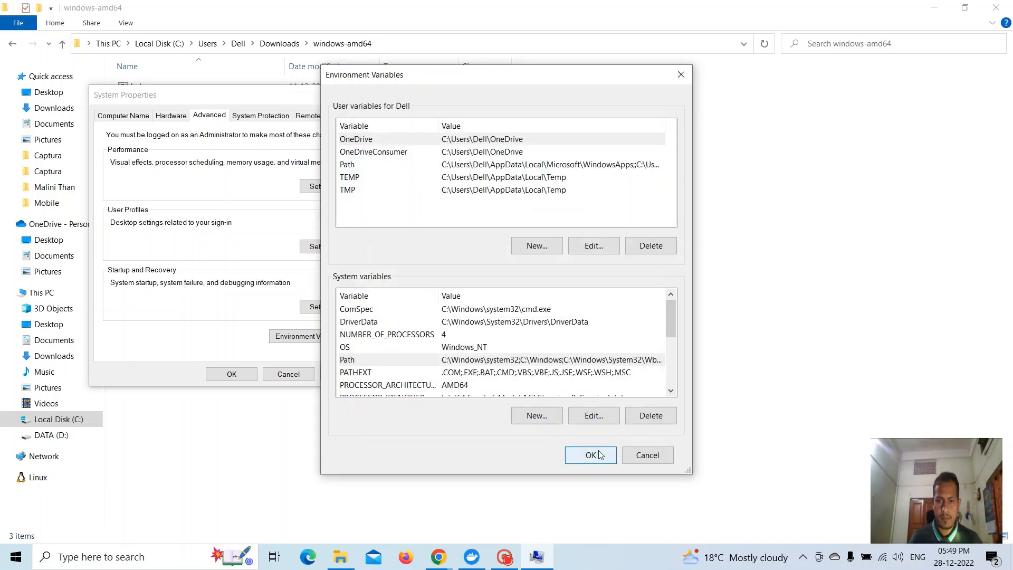
{"action": "left_click", "coordinate": [590, 455]}
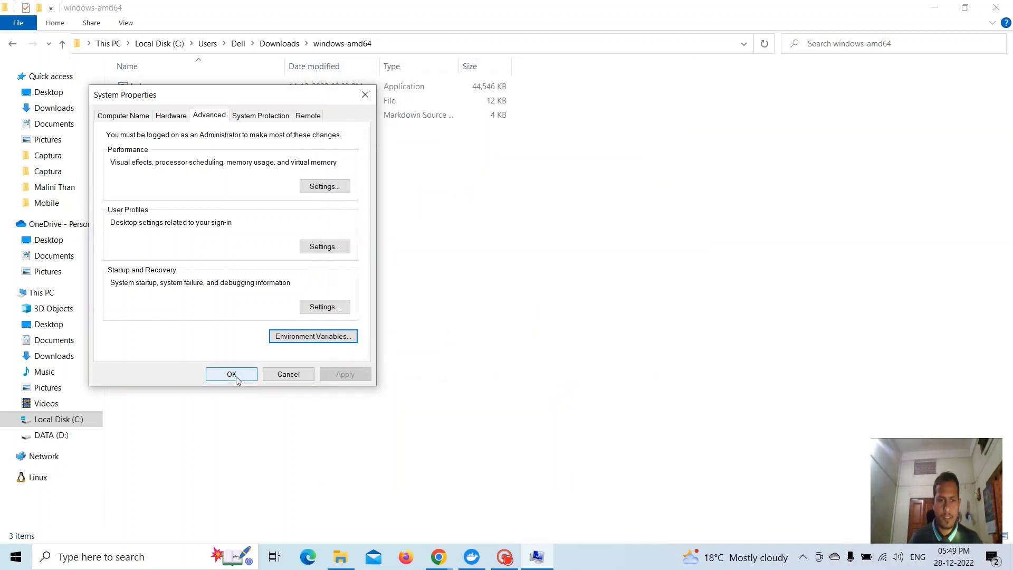
{"action": "left_click", "coordinate": [231, 374]}
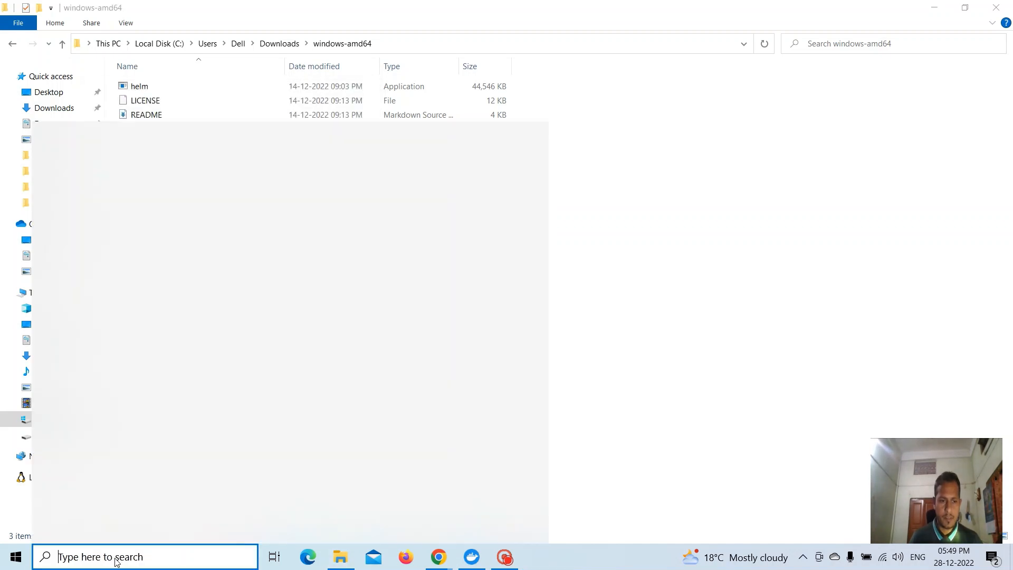
- Start a new Command Prompt and run 'helm --help' to print Helm's help listing
{"action": "type", "text": "cmd"}
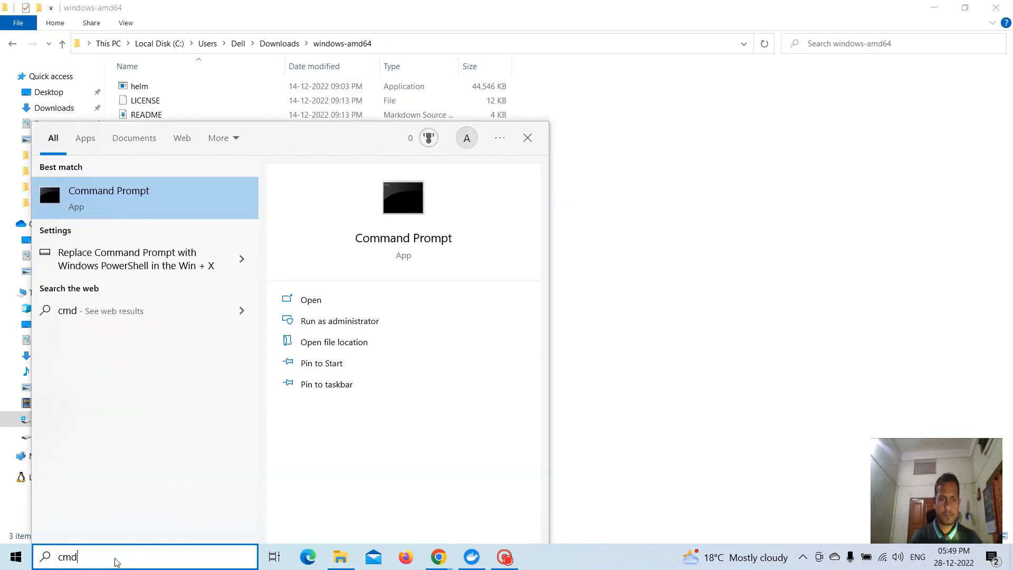
{"action": "left_click", "coordinate": [310, 299]}
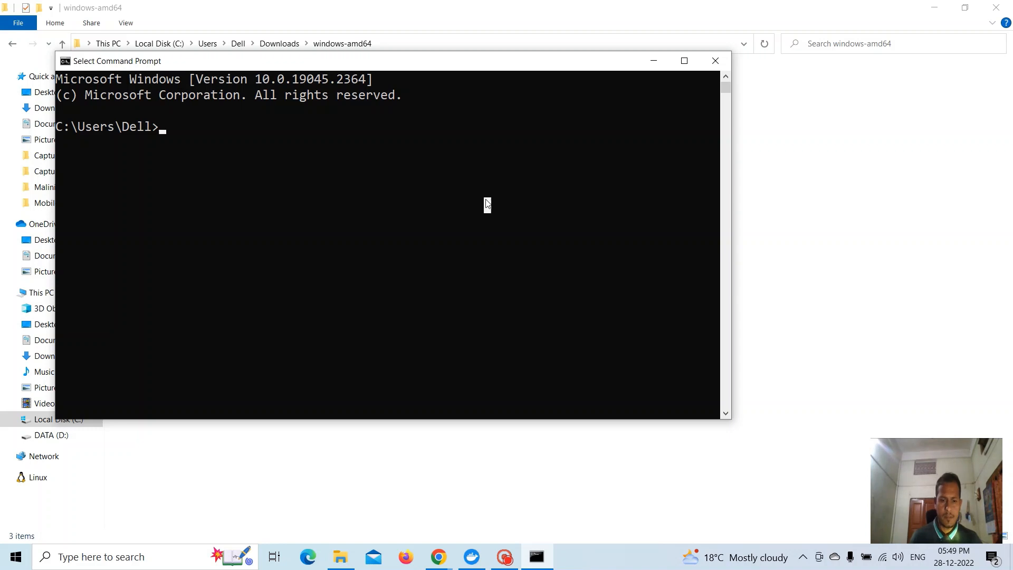
{"action": "type", "text": "hel"}
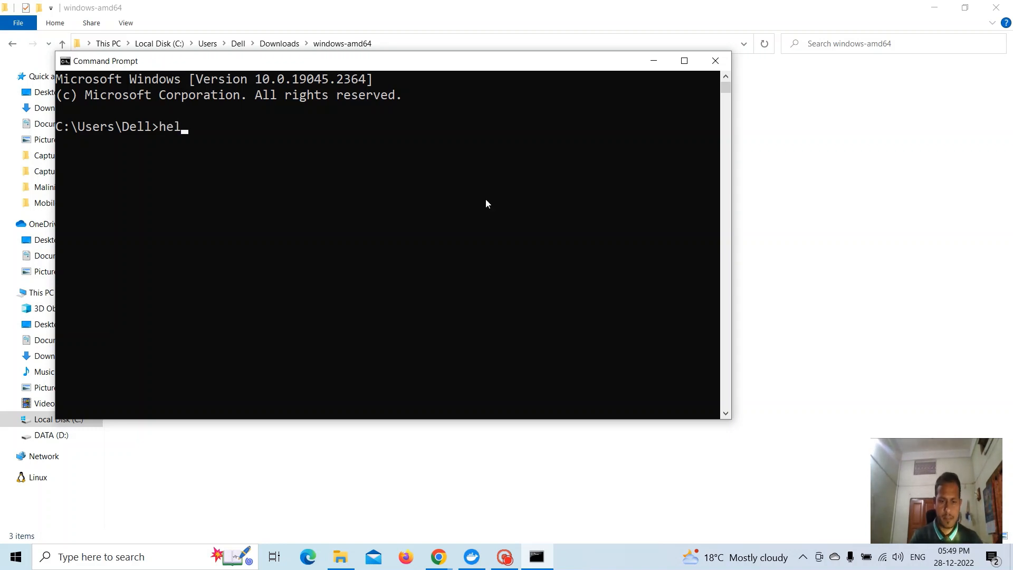
{"action": "type", "text": "m"}
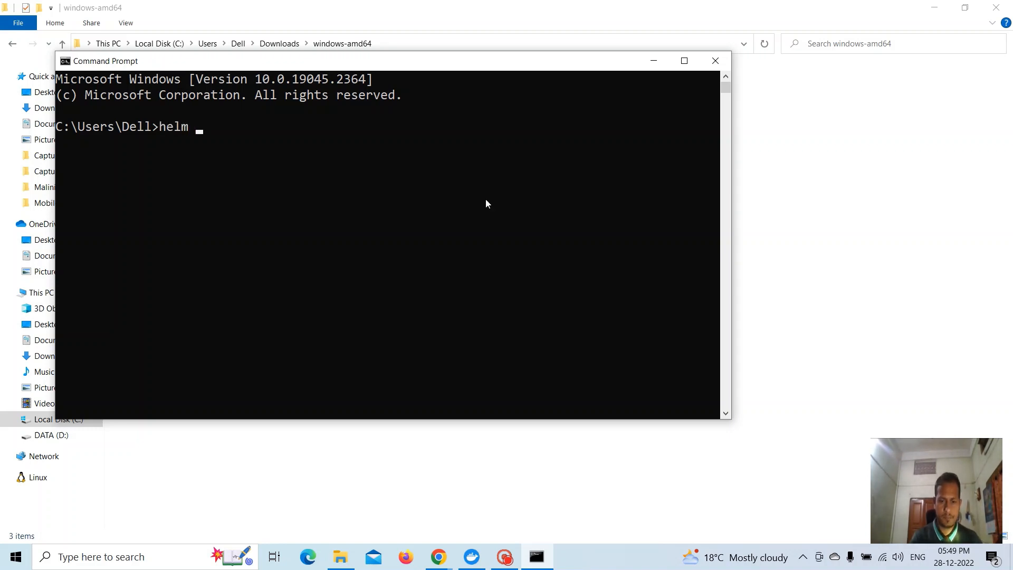
{"action": "type", "text": "--hel"}
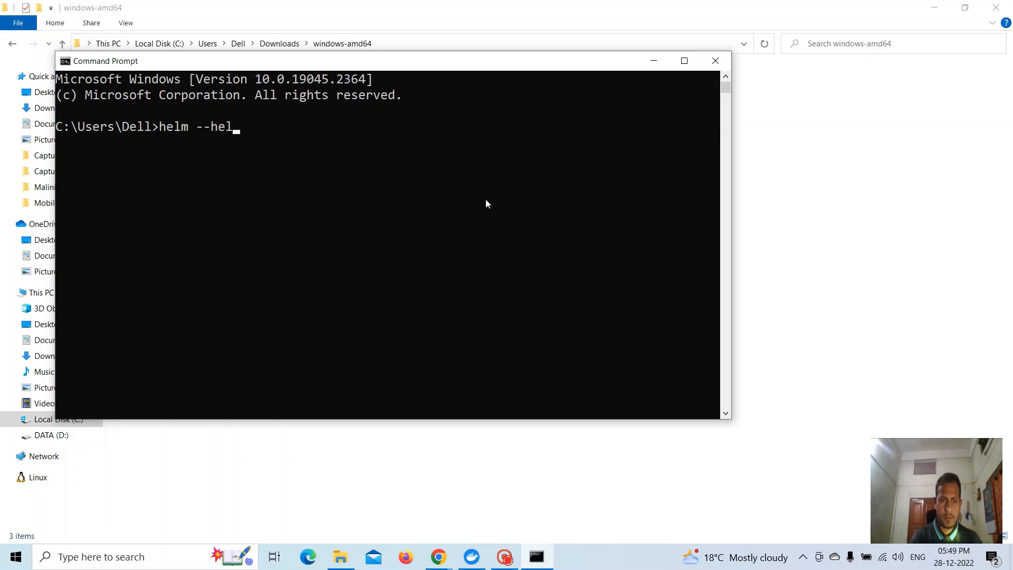
{"action": "key", "text": "Return"}
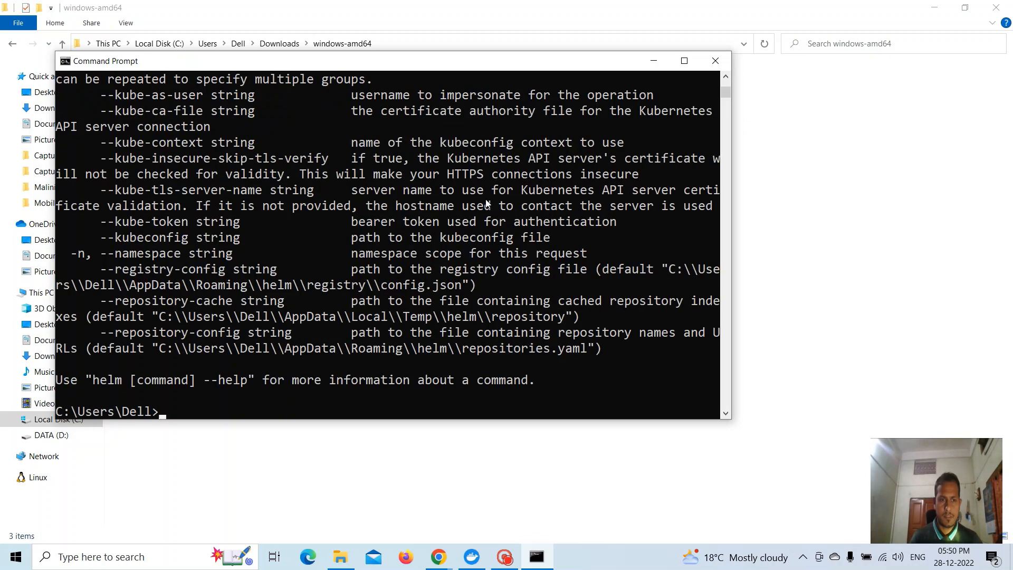
- Run 'helm list' to show the empty releases table
{"action": "type", "text": "hel"}
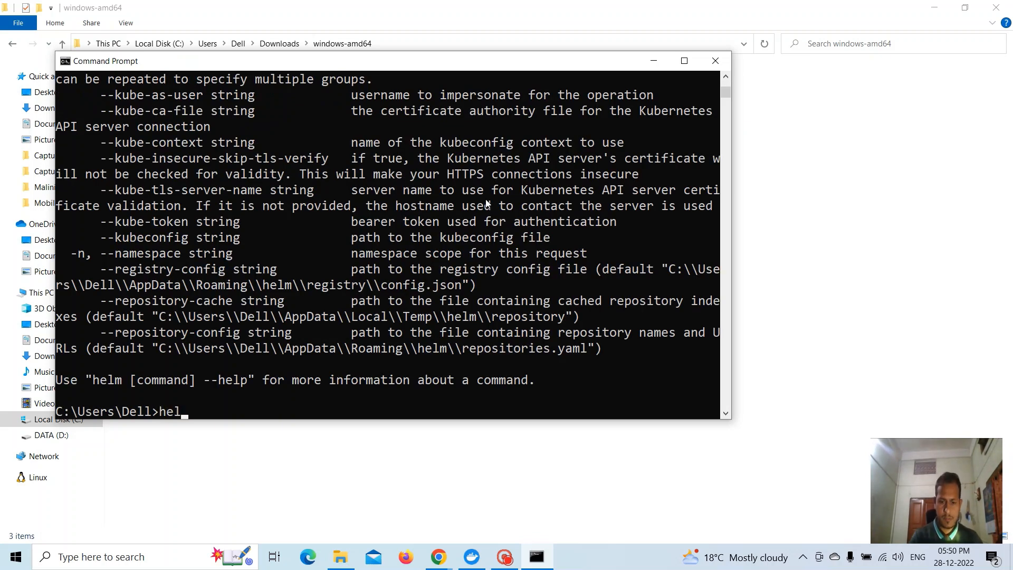
{"action": "type", "text": "m list"}
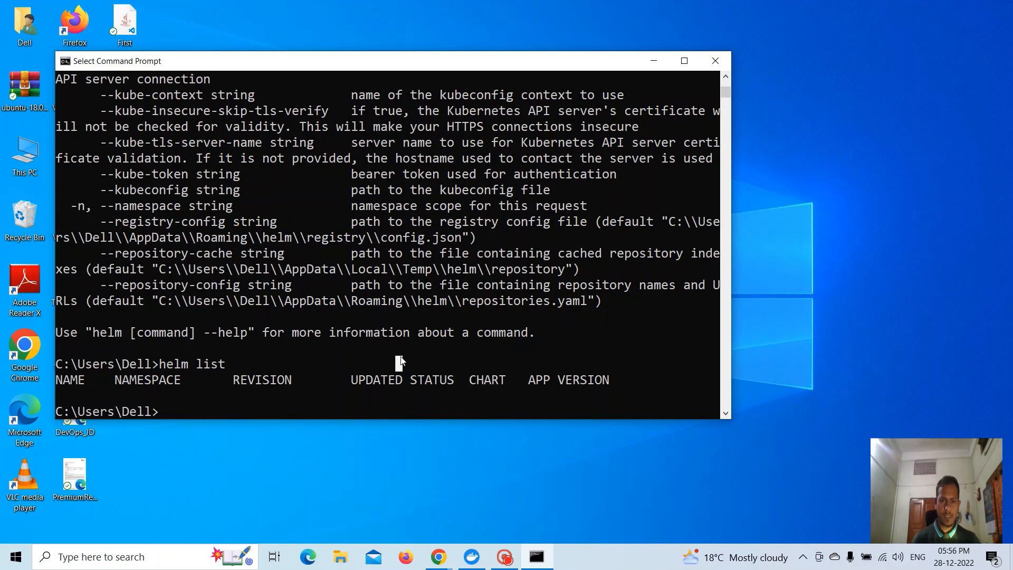
- Run 'helm --version' reporting Version v3.10.3 built with go1.18.9
{"action": "type", "text": "helm --version"}
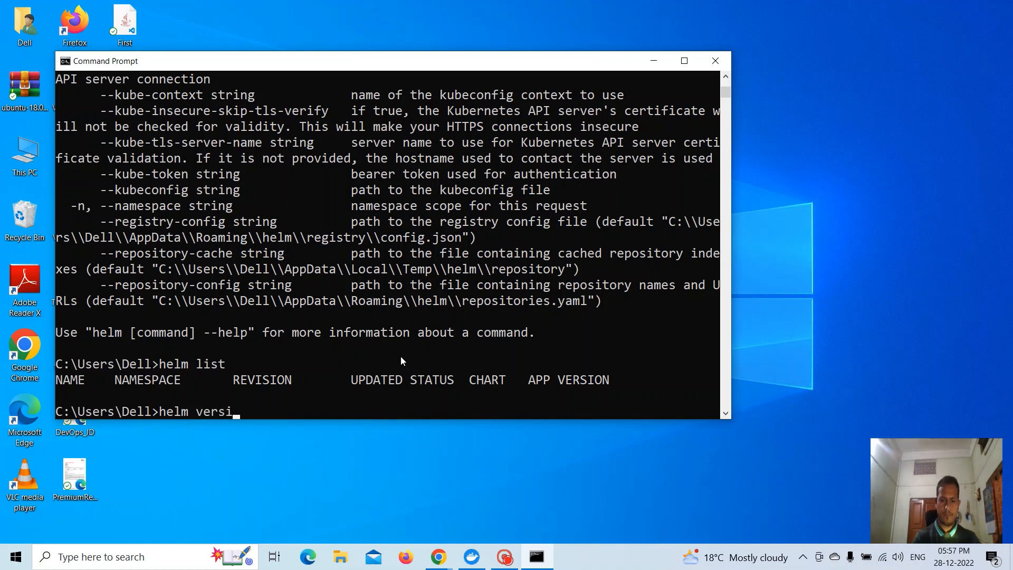
{"action": "key", "text": "Return"}
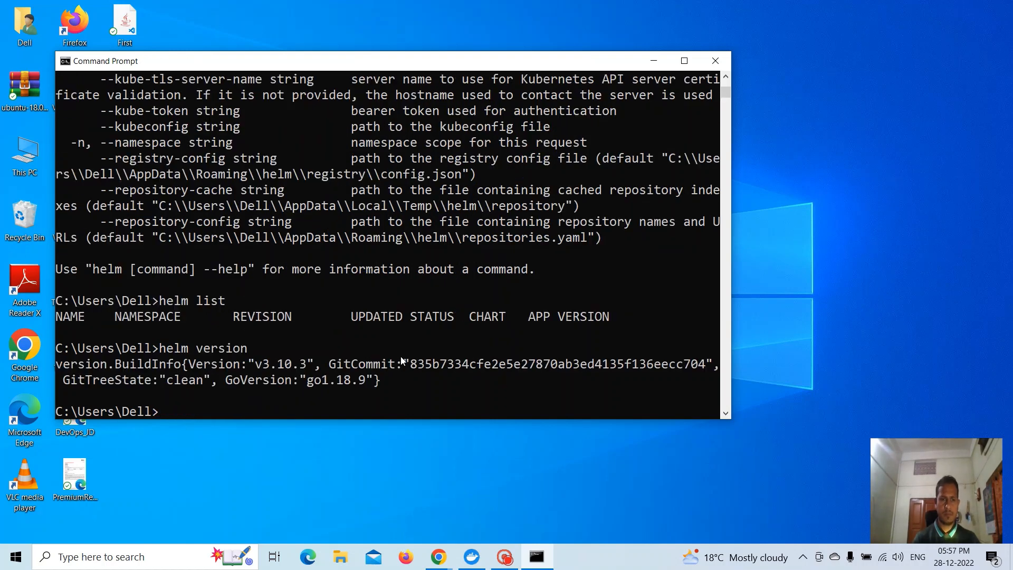